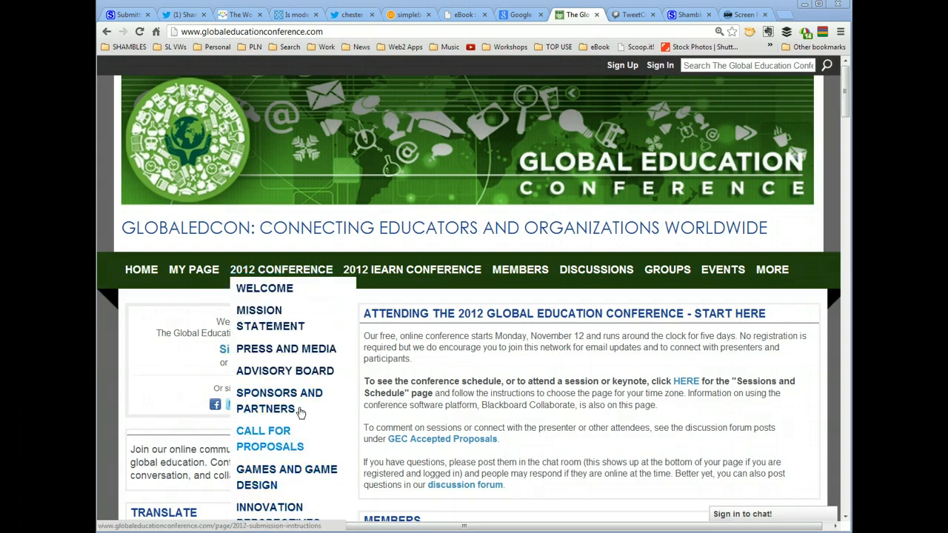
{"action": "mouse_move", "coordinate": [814, 119]}
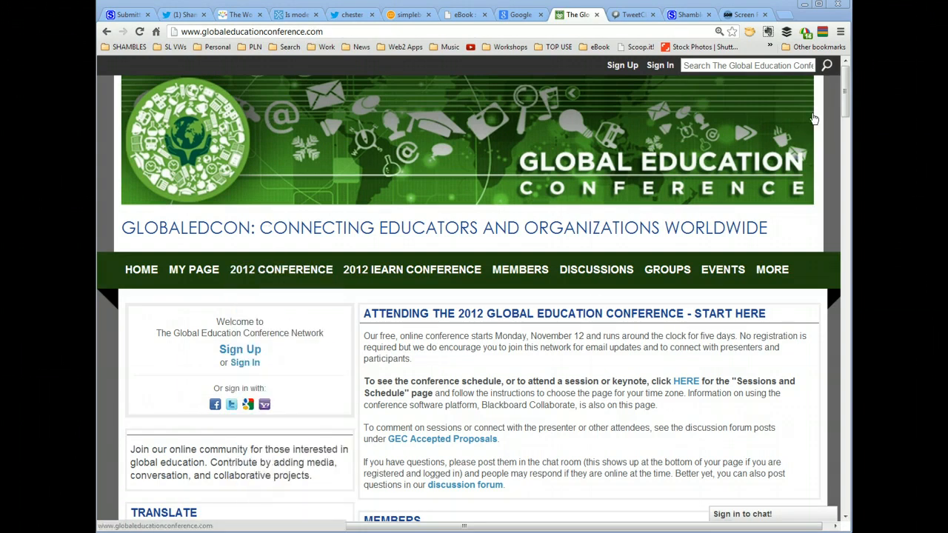
Go to the 2012 Sessions and Schedule page and scroll down to the GMT time-zone links through GMT+14
{"action": "scroll", "scroll_direction": "down", "scroll_amount": 3}
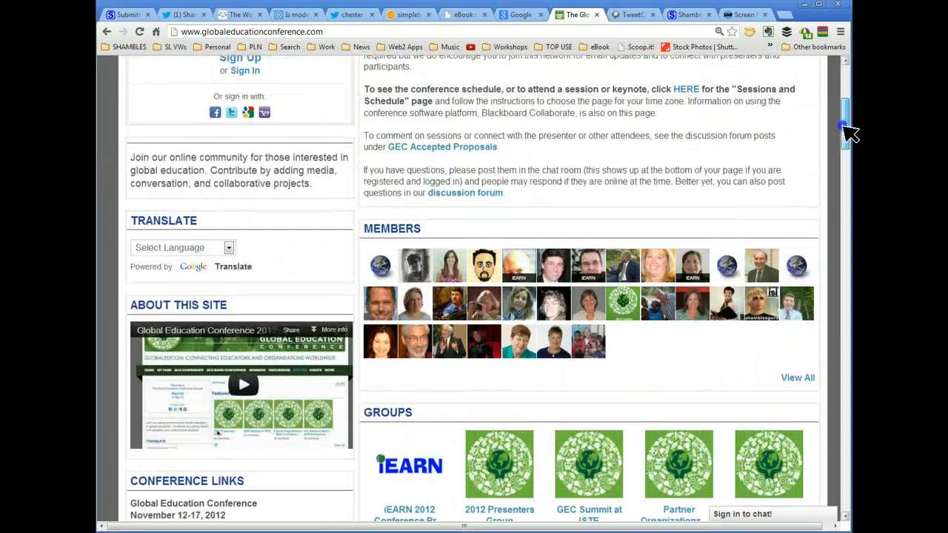
{"action": "scroll", "scroll_direction": "up", "scroll_amount": 3}
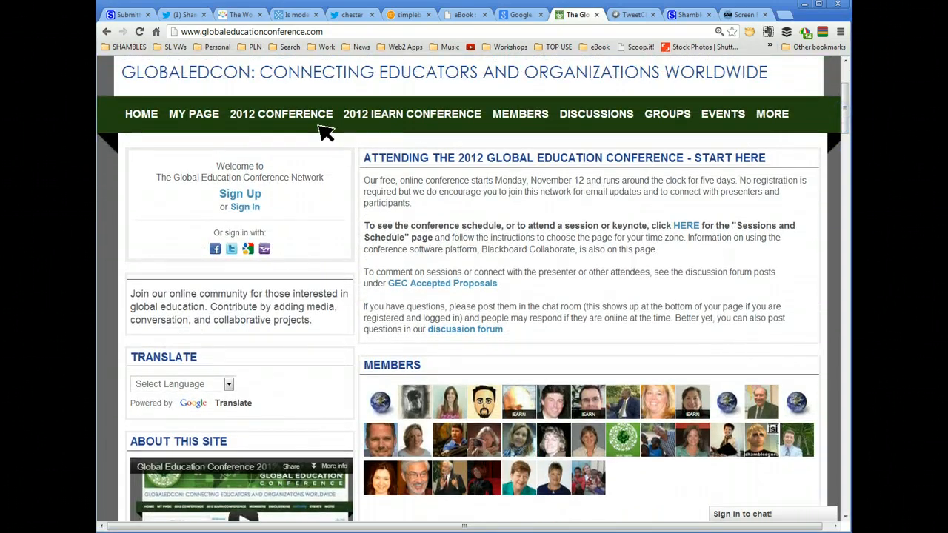
{"action": "left_click", "coordinate": [281, 113]}
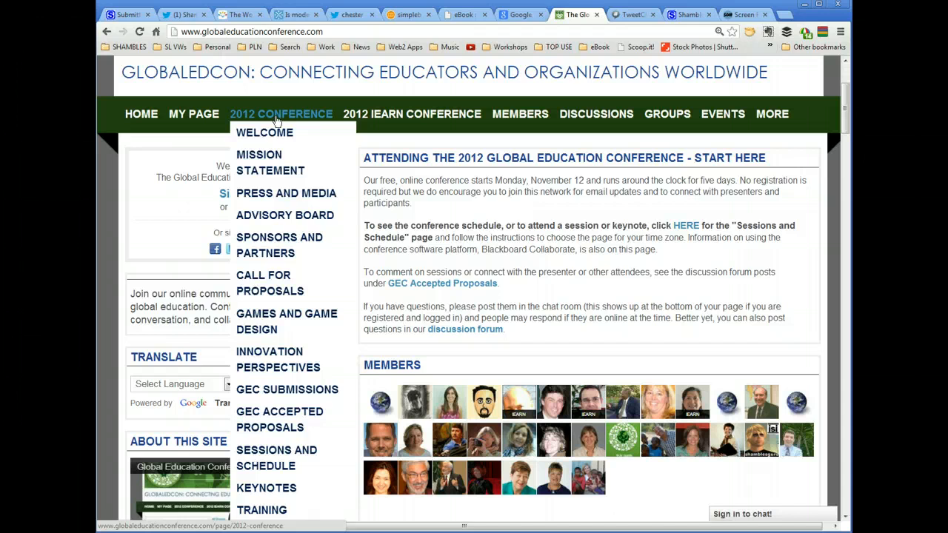
{"action": "mouse_move", "coordinate": [275, 458]}
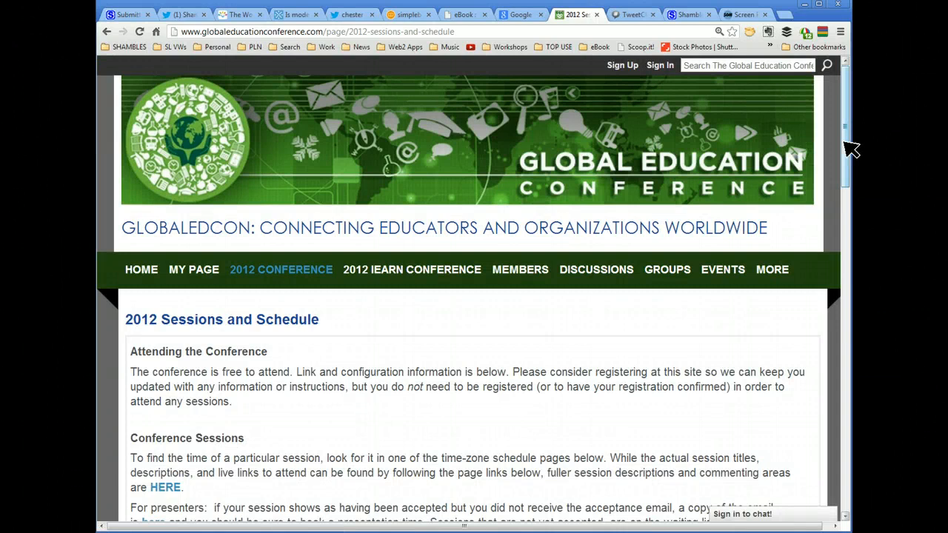
{"action": "scroll", "scroll_direction": "down", "scroll_amount": 3}
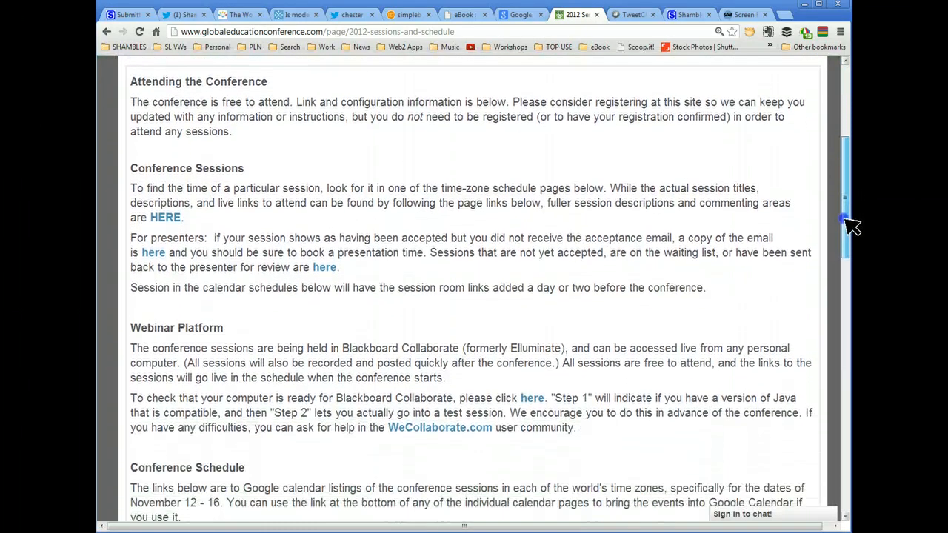
{"action": "scroll", "scroll_direction": "down", "scroll_amount": 3}
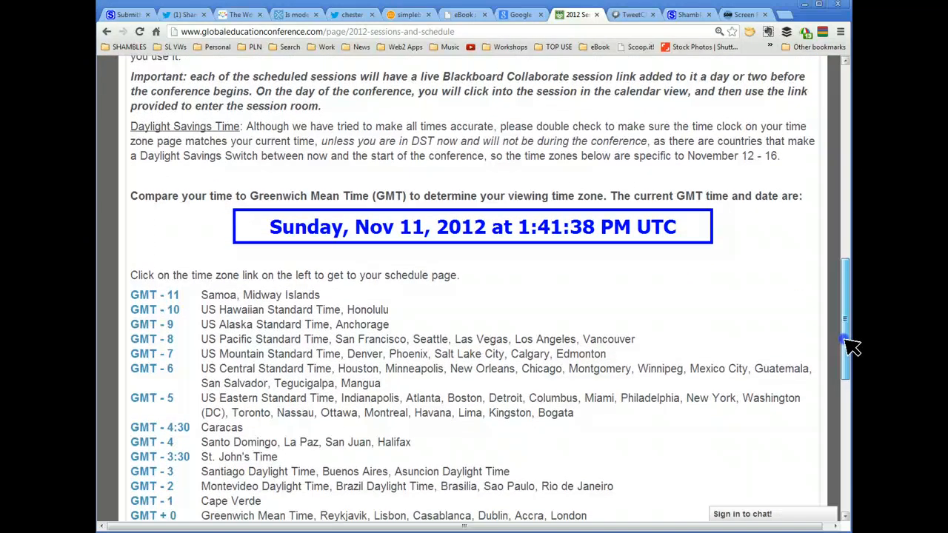
{"action": "scroll", "scroll_direction": "down", "scroll_amount": 3}
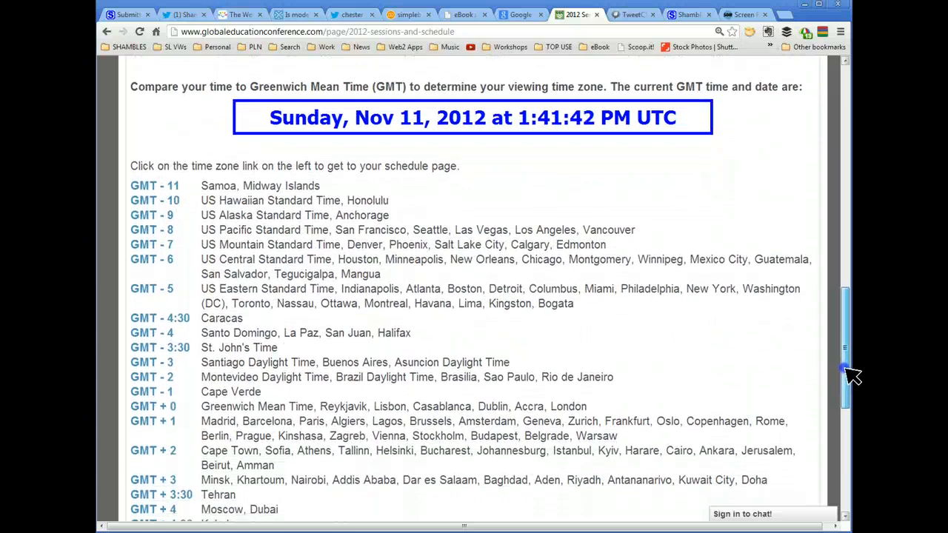
{"action": "scroll", "scroll_direction": "down", "scroll_amount": 3}
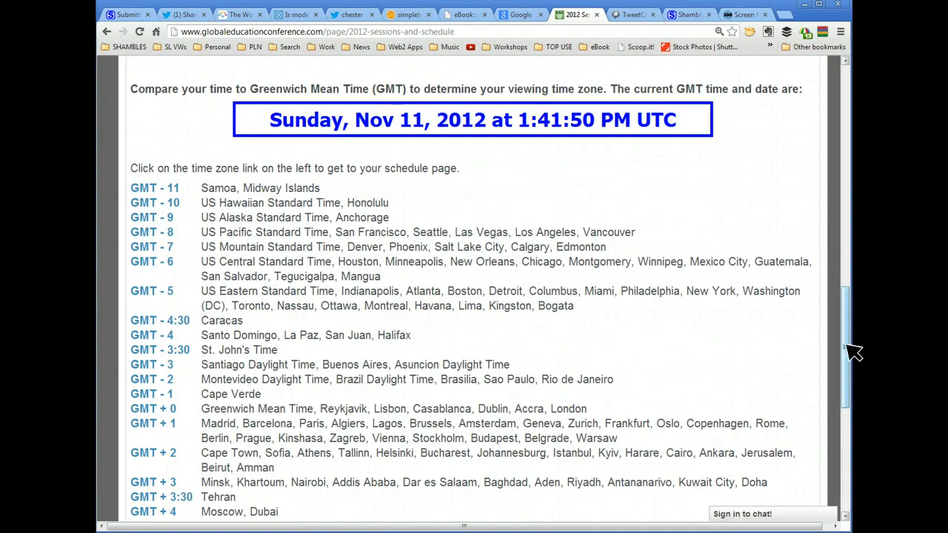
{"action": "scroll", "scroll_direction": "down", "scroll_amount": 3}
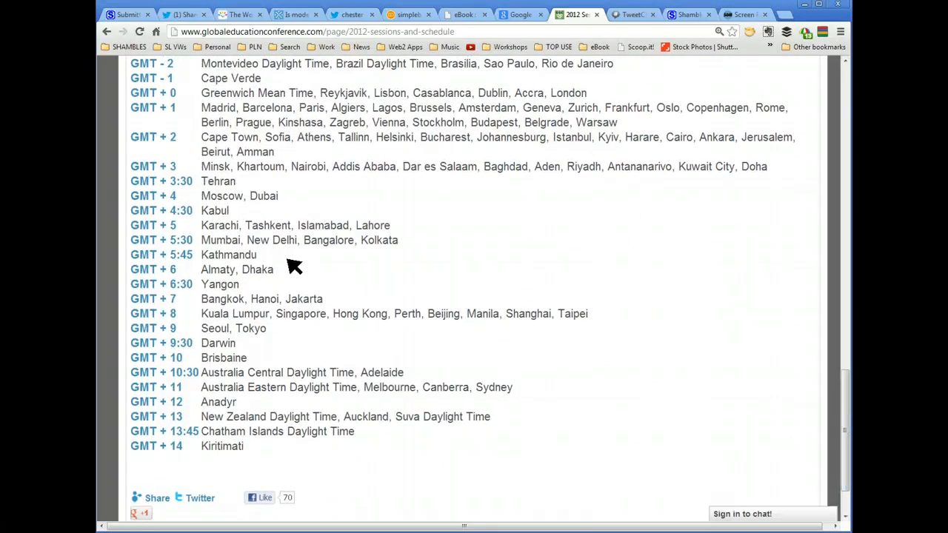
{"action": "mouse_move", "coordinate": [216, 136]}
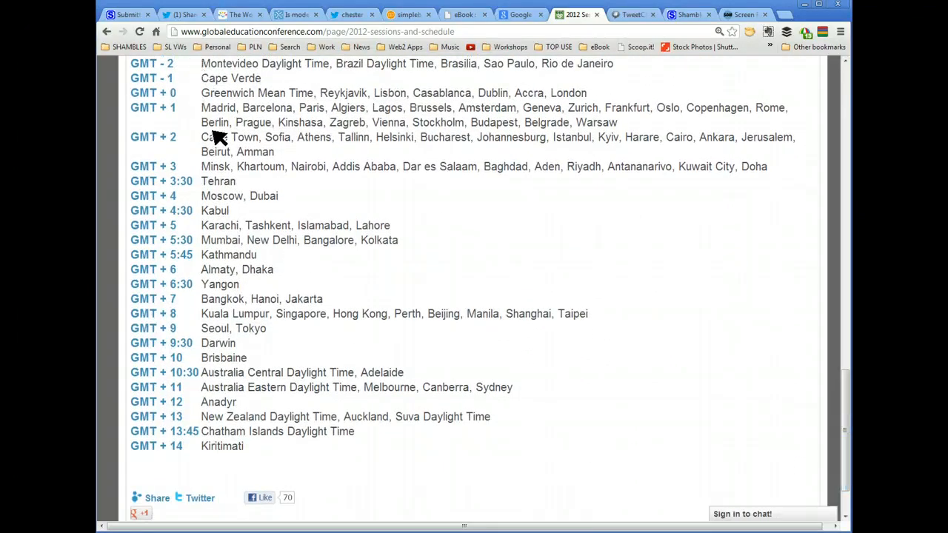
{"action": "mouse_move", "coordinate": [170, 314]}
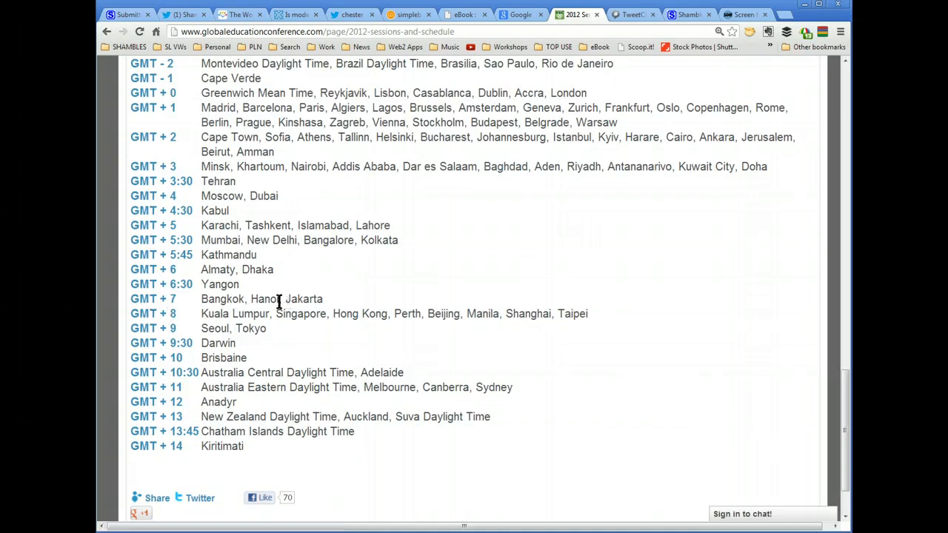
{"action": "mouse_move", "coordinate": [145, 302]}
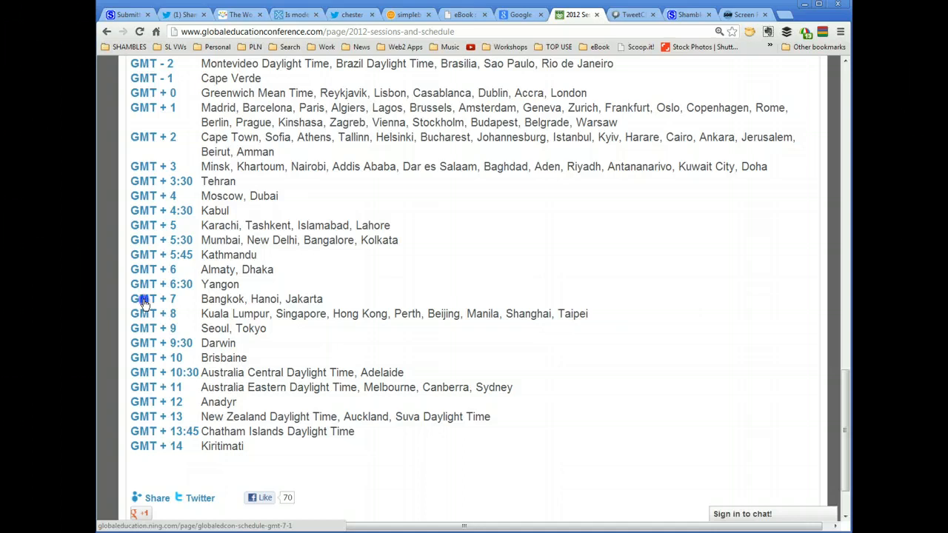
Load the GMT + 7 schedule and reach its sessions calendar starting Monday, November 12
{"action": "left_click", "coordinate": [152, 299]}
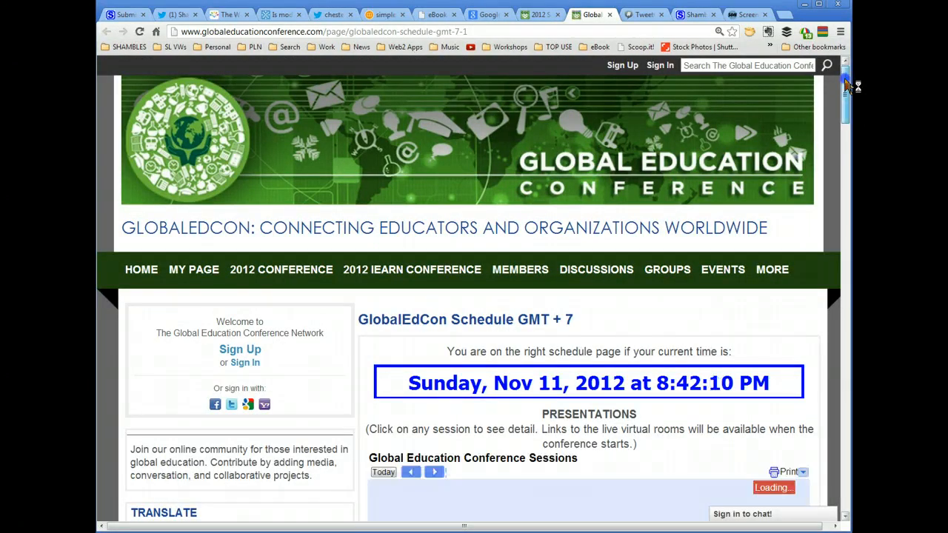
{"action": "scroll", "scroll_direction": "down", "scroll_amount": 3}
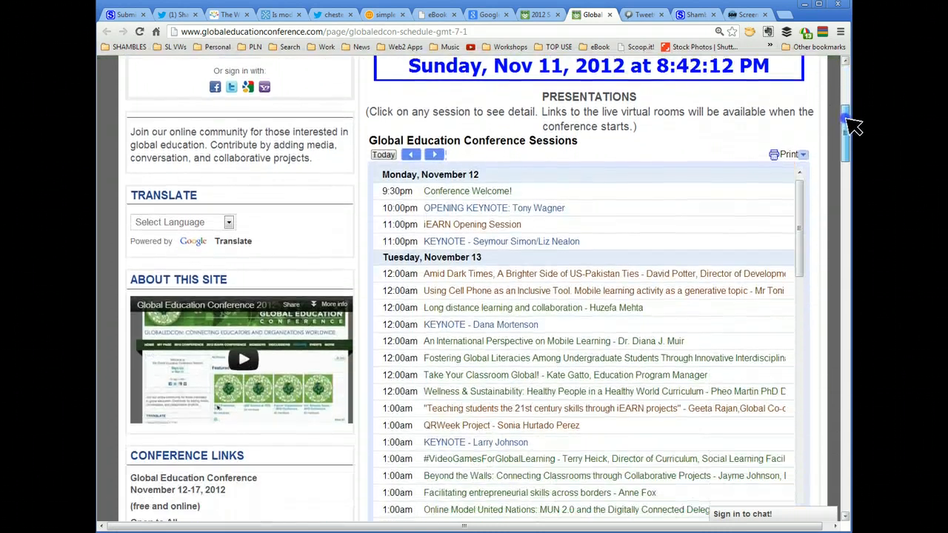
{"action": "scroll", "scroll_direction": "down", "scroll_amount": 3}
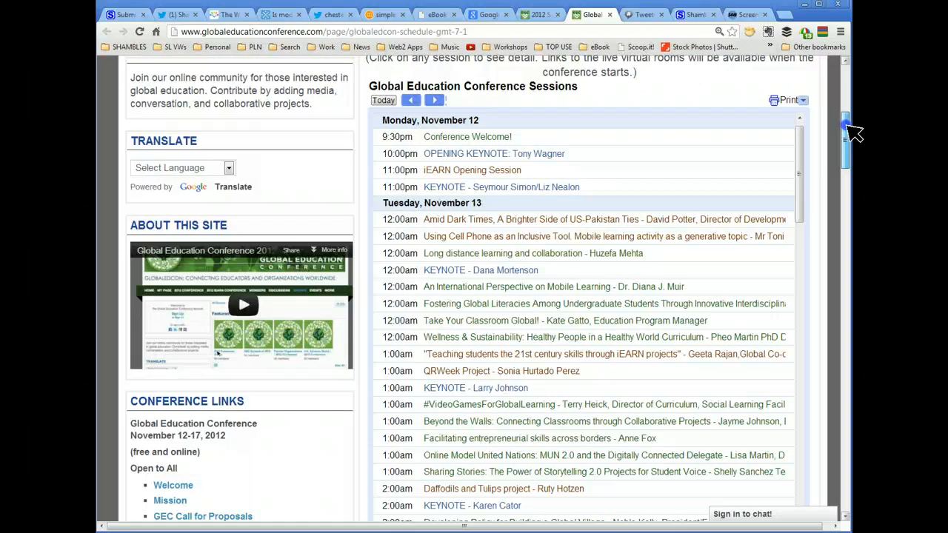
{"action": "scroll", "scroll_direction": "up", "scroll_amount": 3}
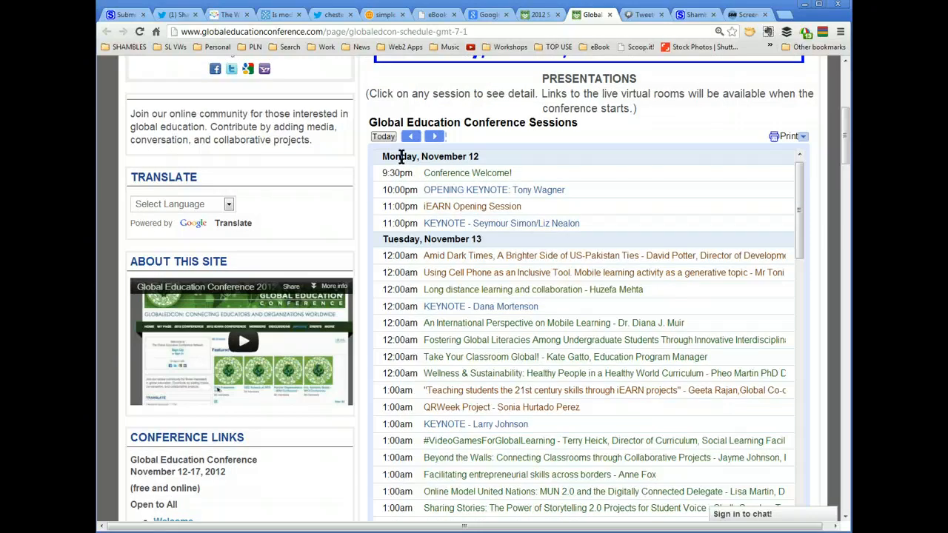
{"action": "mouse_move", "coordinate": [485, 163]}
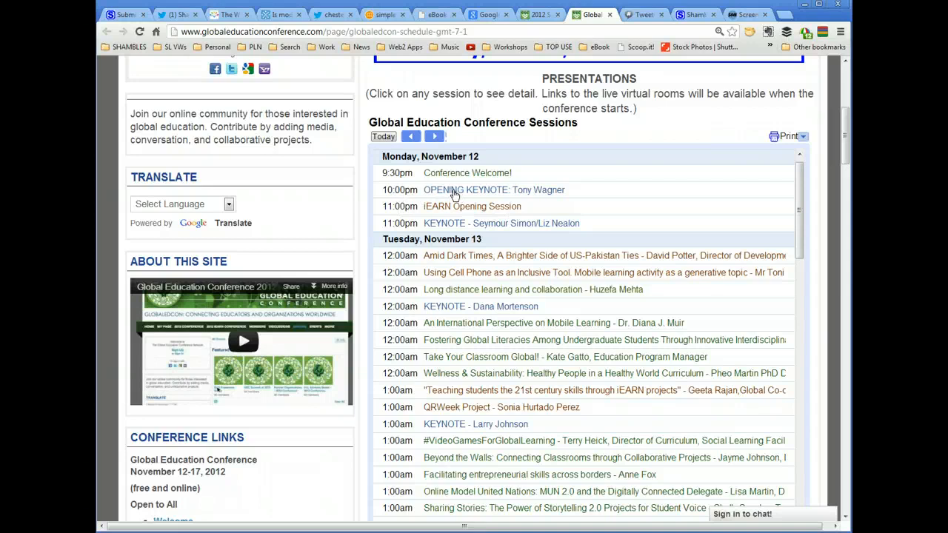
{"action": "mouse_move", "coordinate": [462, 255]}
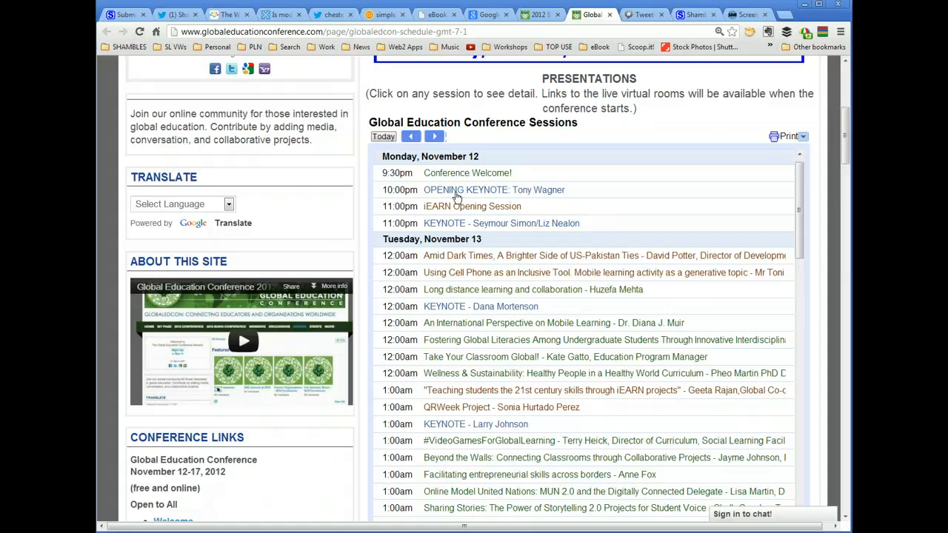
{"action": "mouse_move", "coordinate": [462, 194]}
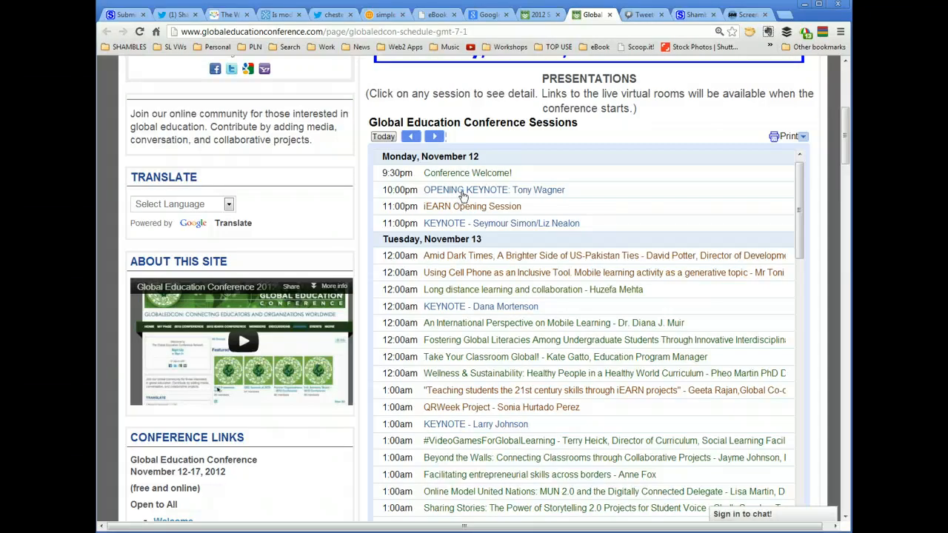
Expand the Opening Keynote: Tony Wagner entry and follow its session link to the Blackboard Collaborate login
{"action": "left_click", "coordinate": [494, 189]}
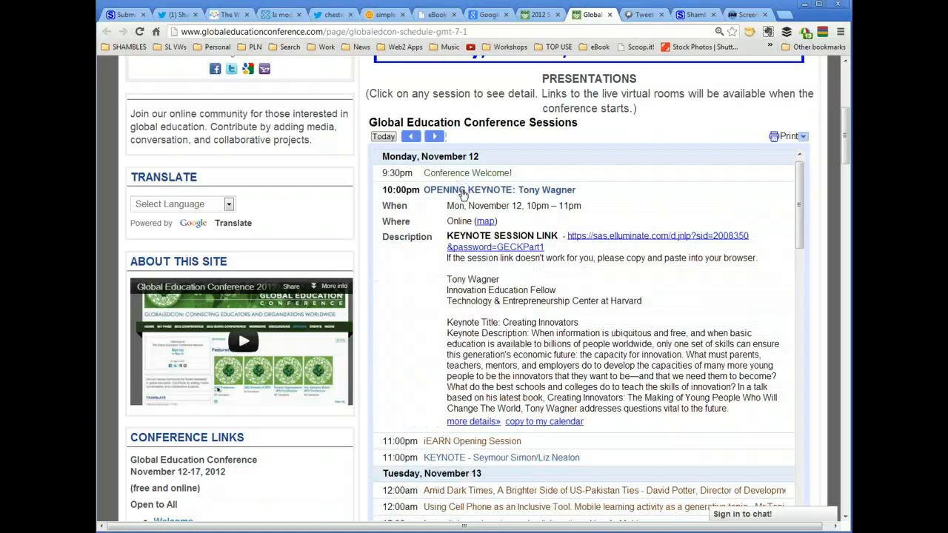
{"action": "mouse_move", "coordinate": [518, 249]}
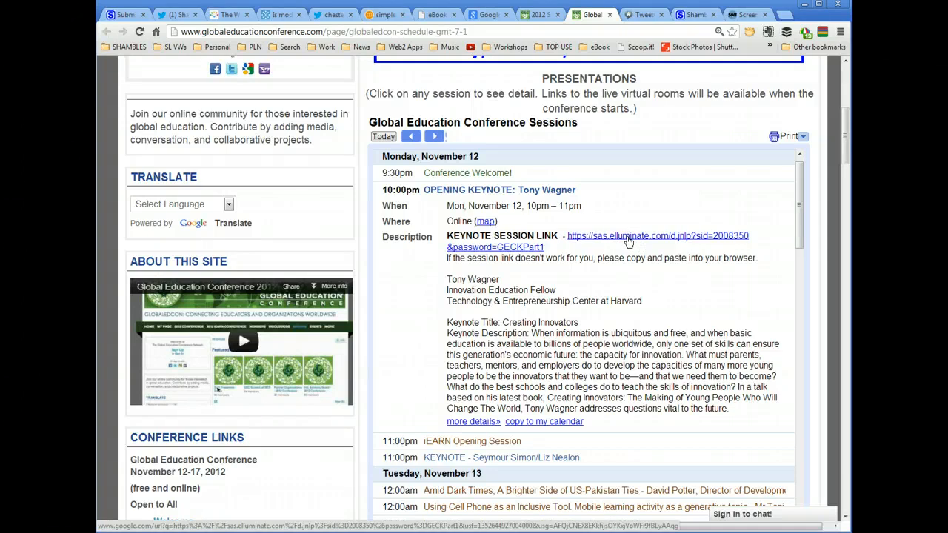
{"action": "mouse_move", "coordinate": [628, 243]}
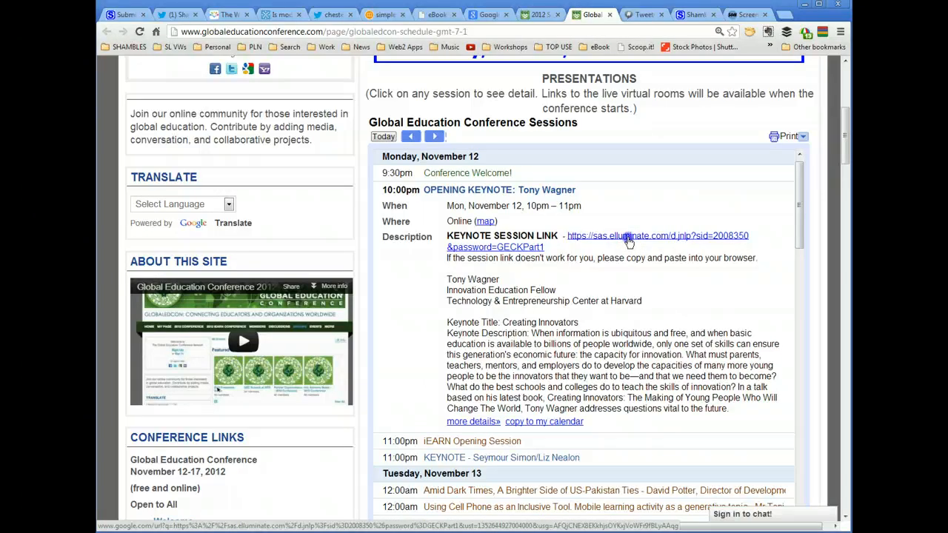
{"action": "left_click", "coordinate": [629, 235]}
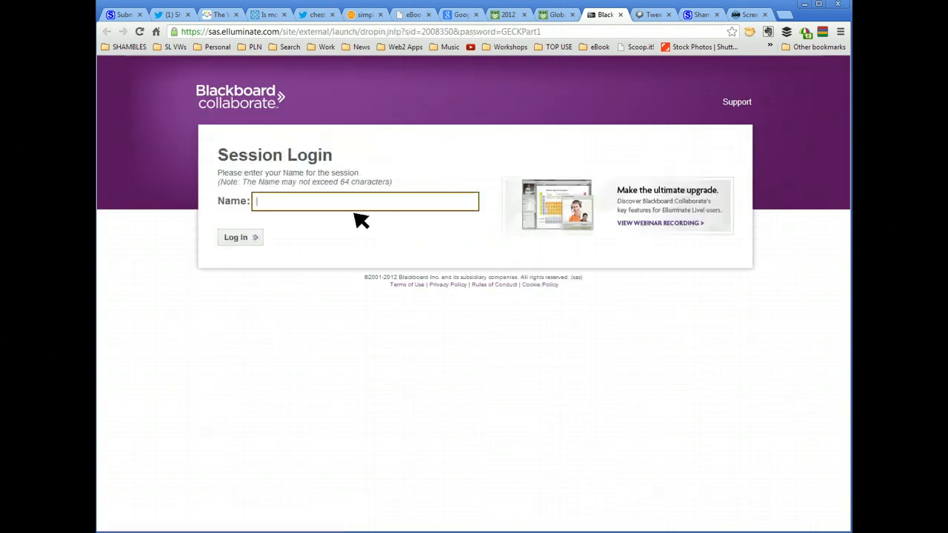
Log into the keynote session as shamblesguru using the autocomplete suggestion for 'sha'
{"action": "type", "text": "shamblesguru"}
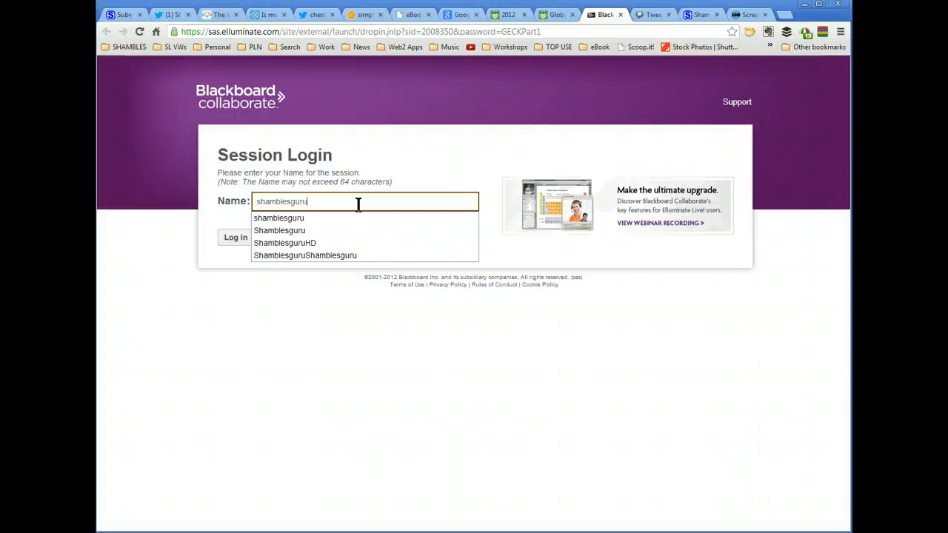
{"action": "left_click", "coordinate": [308, 270]}
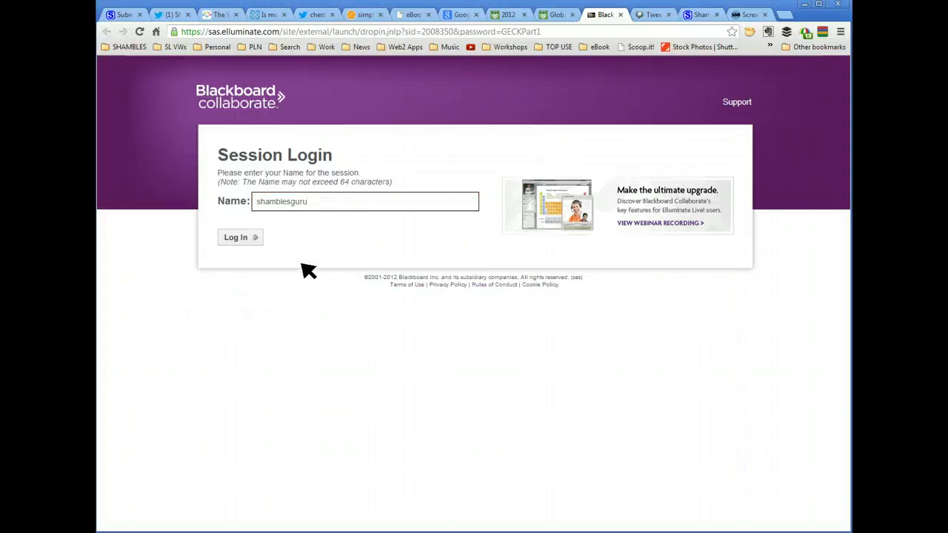
{"action": "mouse_move", "coordinate": [240, 245]}
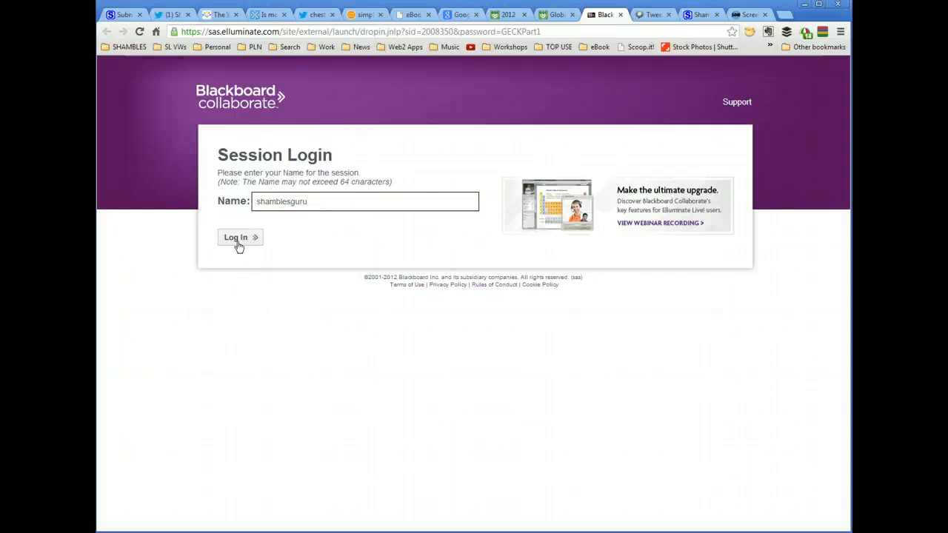
{"action": "left_click", "coordinate": [236, 237]}
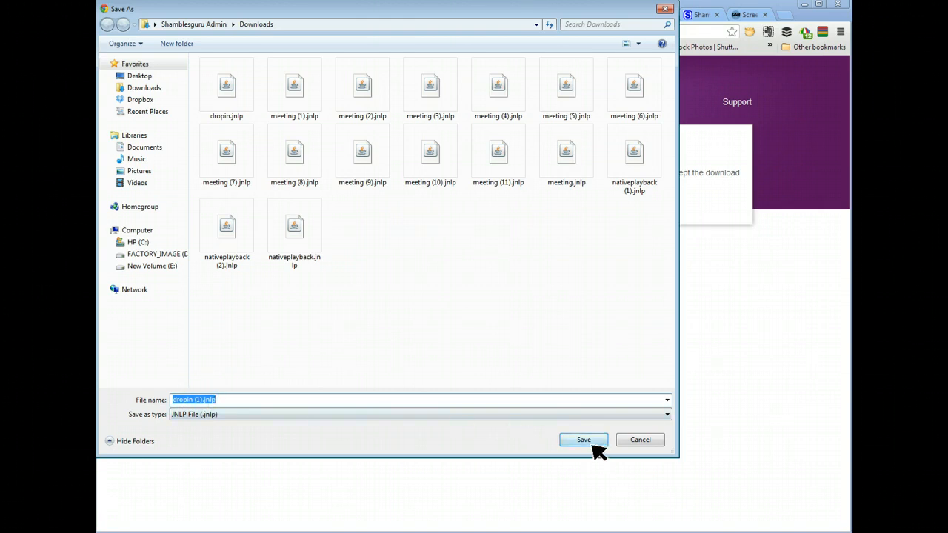
Save the dropin (1).jnlp launcher to Downloads and show Chrome's options for the downloaded file
{"action": "left_click", "coordinate": [583, 438]}
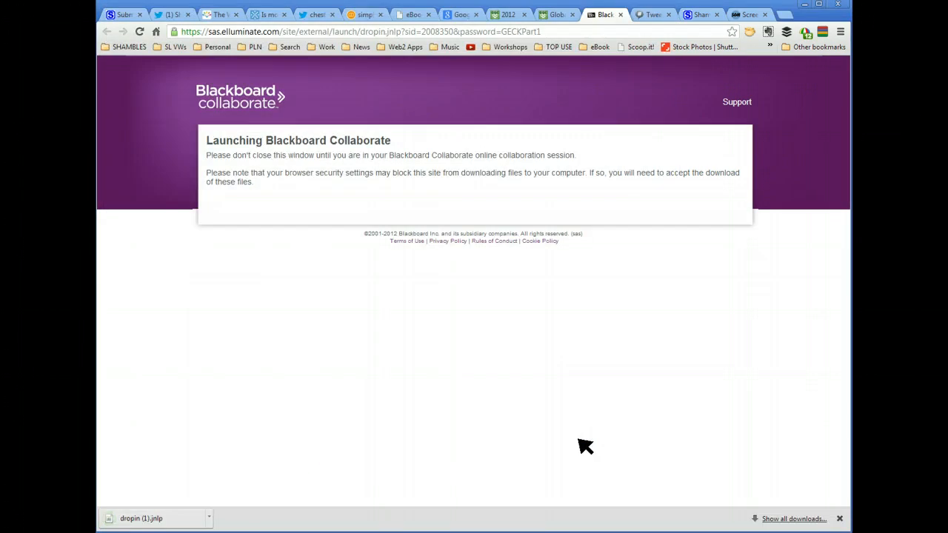
{"action": "mouse_move", "coordinate": [249, 474]}
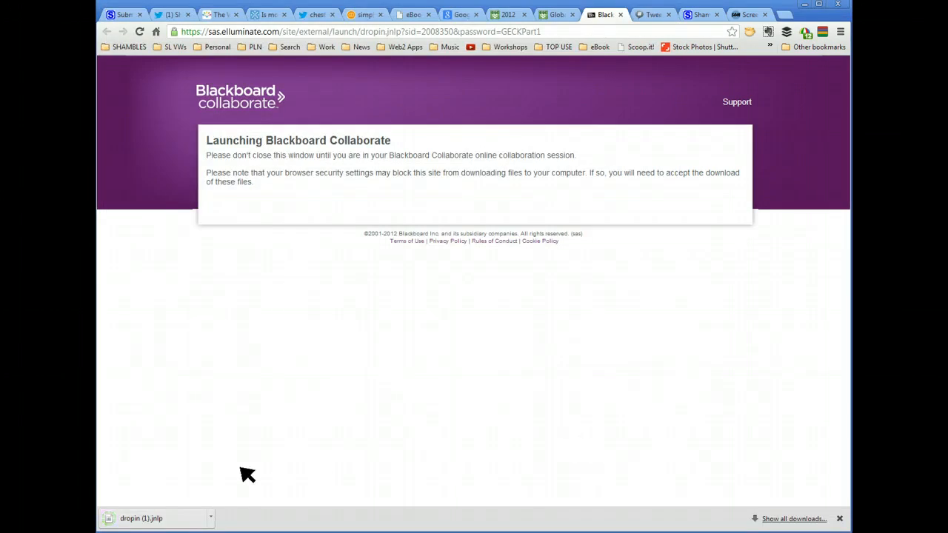
{"action": "mouse_move", "coordinate": [140, 525]}
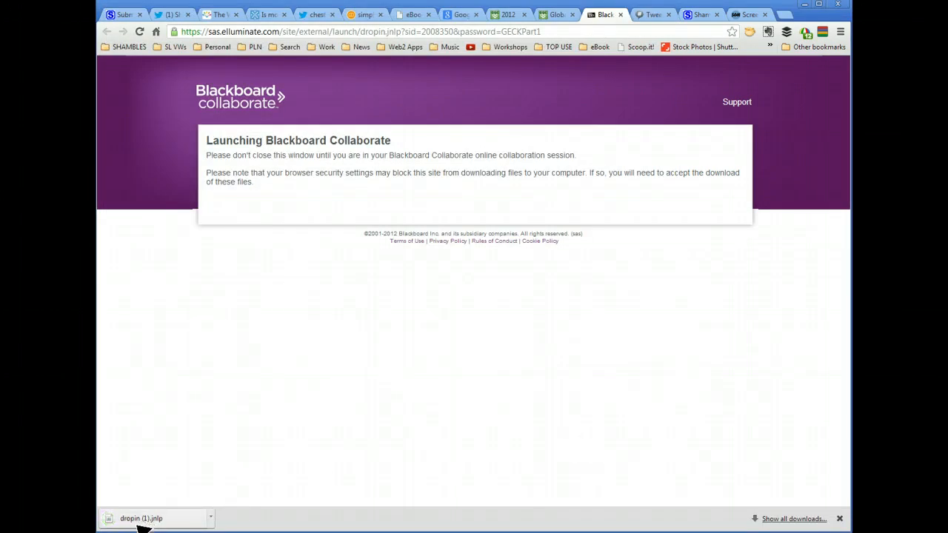
{"action": "left_click", "coordinate": [210, 518]}
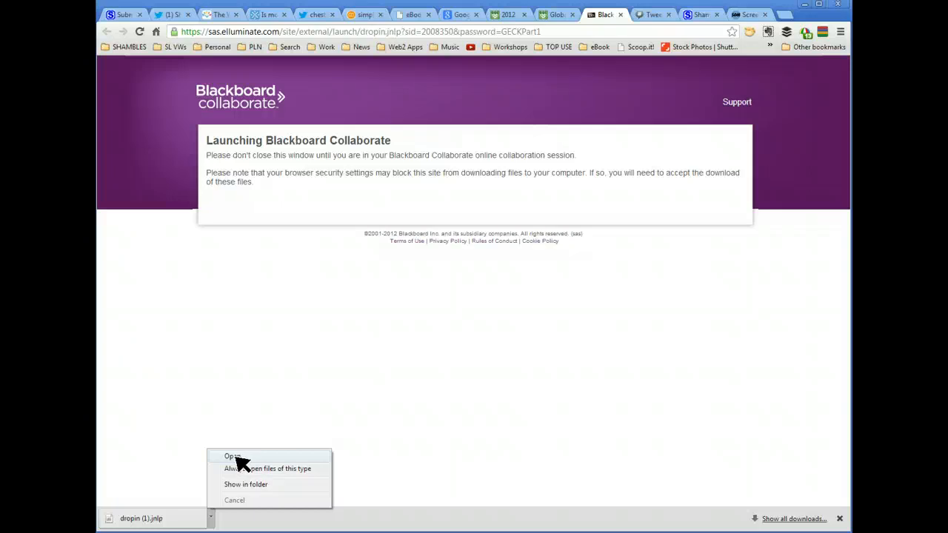
{"action": "mouse_move", "coordinate": [237, 472]}
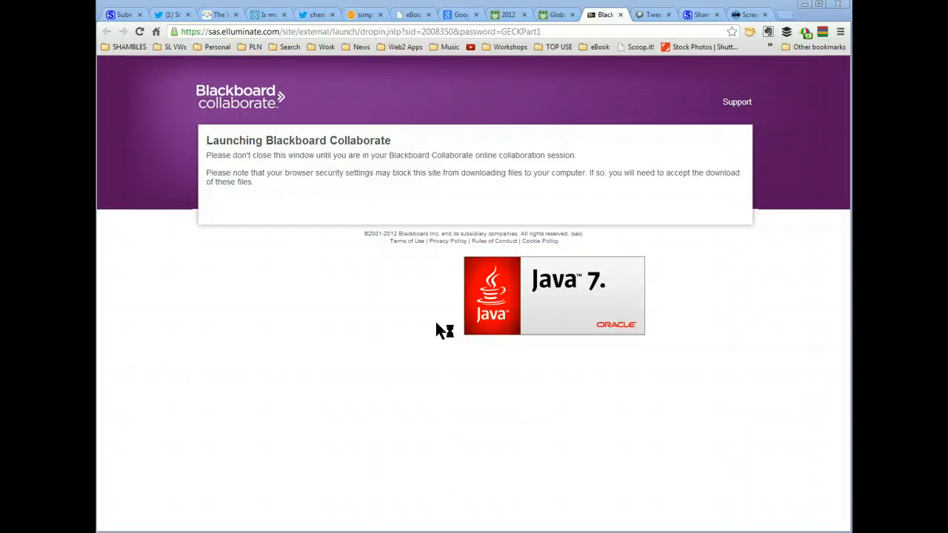
{"action": "mouse_move", "coordinate": [456, 373]}
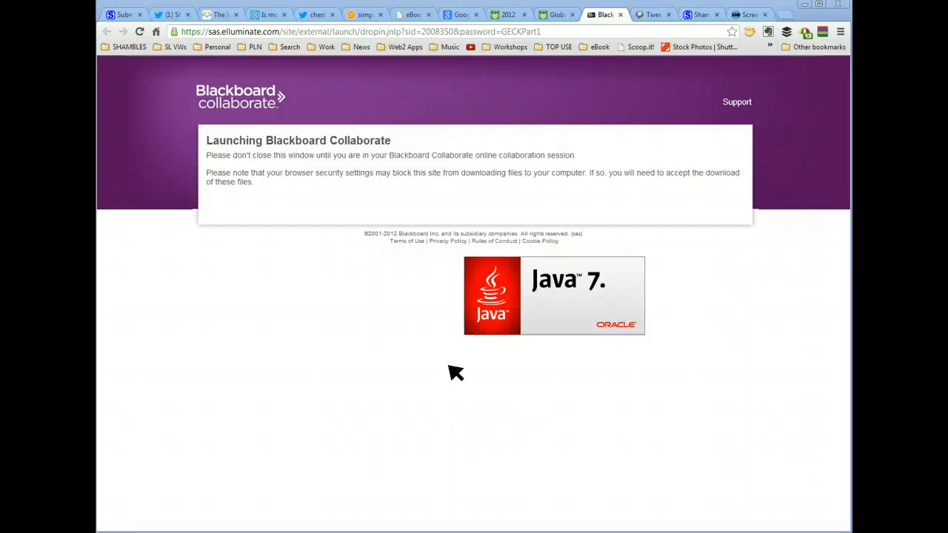
{"action": "mouse_move", "coordinate": [456, 377]}
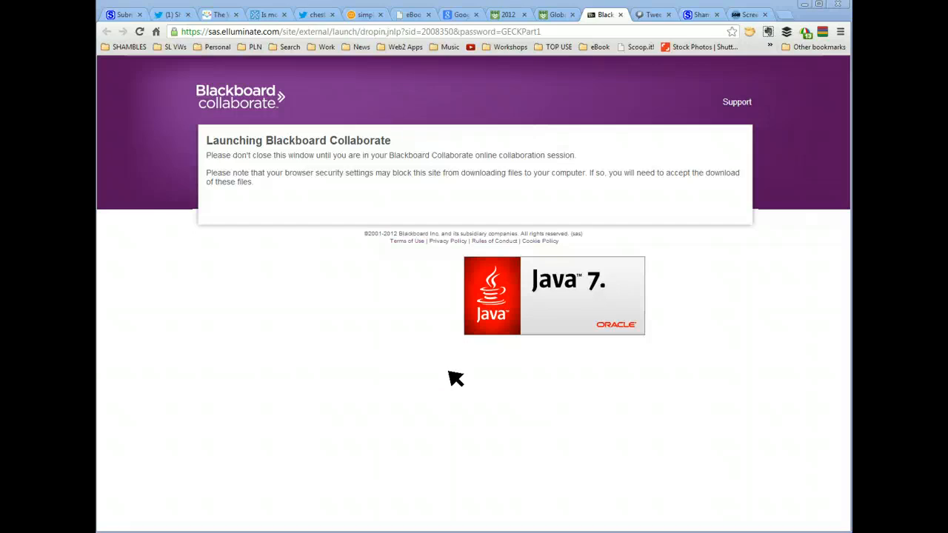
{"action": "mouse_move", "coordinate": [417, 435]}
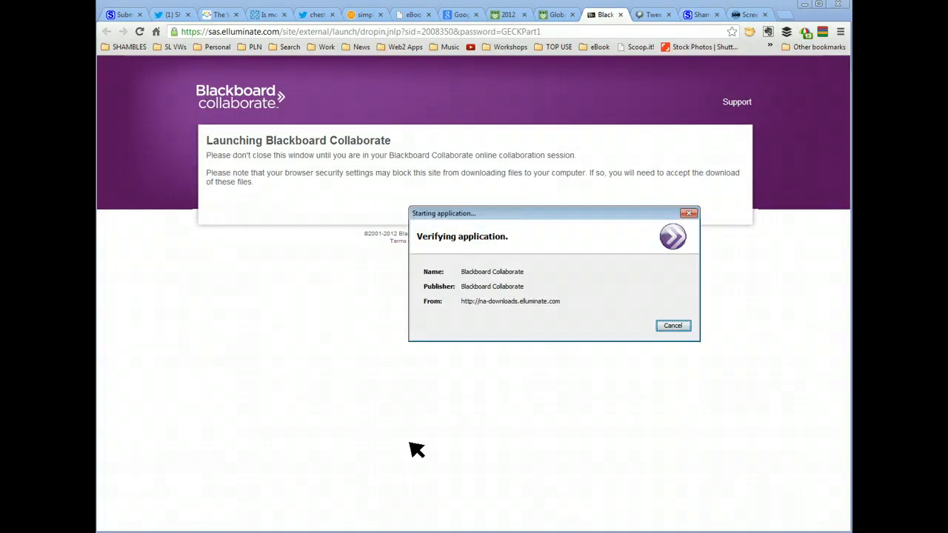
{"action": "mouse_move", "coordinate": [468, 233]}
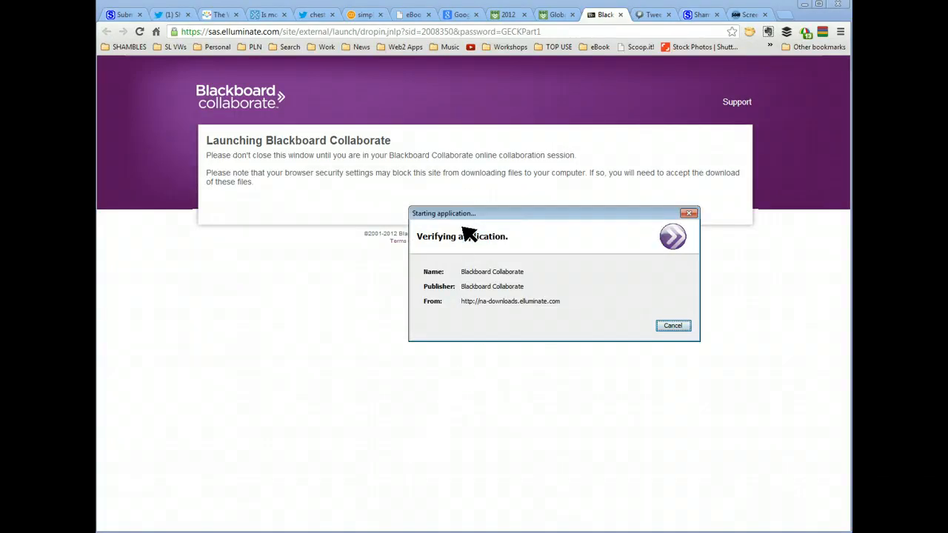
{"action": "mouse_move", "coordinate": [473, 361]}
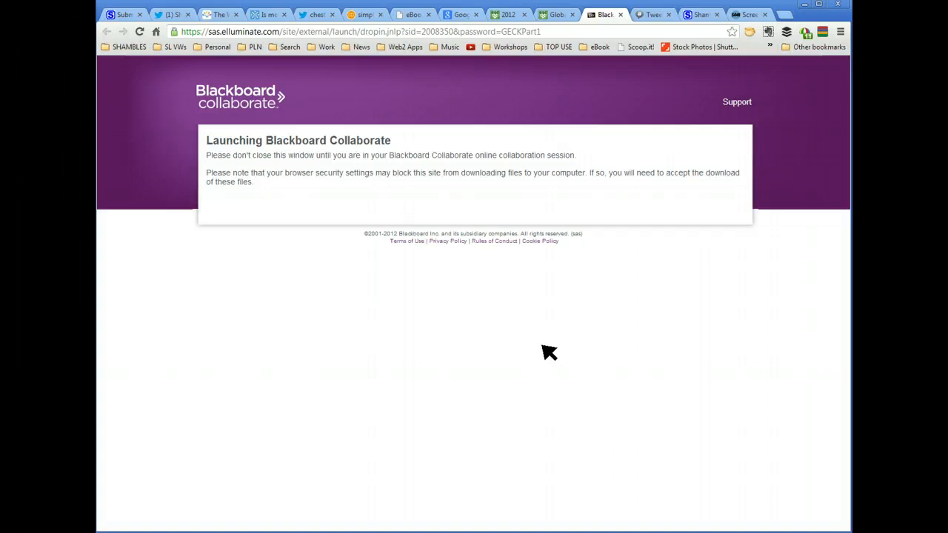
{"action": "mouse_move", "coordinate": [473, 343]}
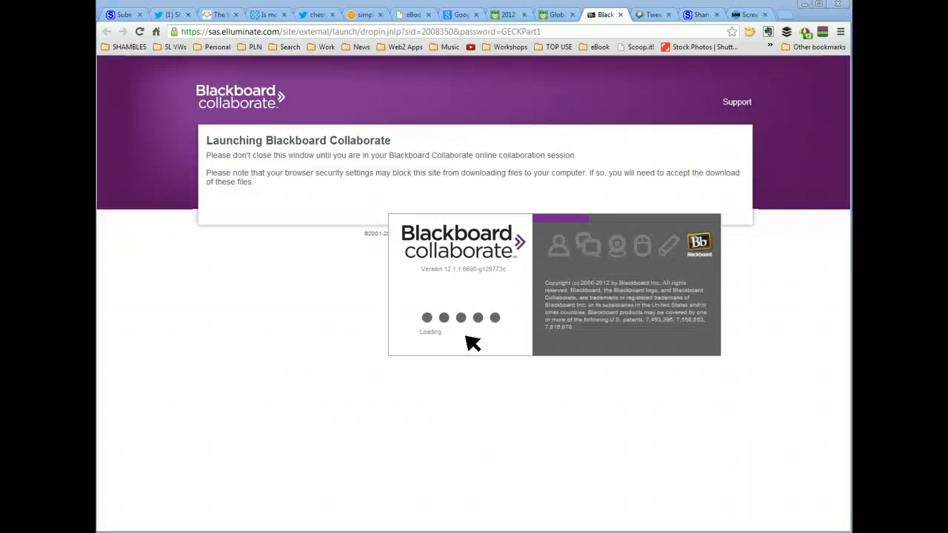
{"action": "mouse_move", "coordinate": [509, 407]}
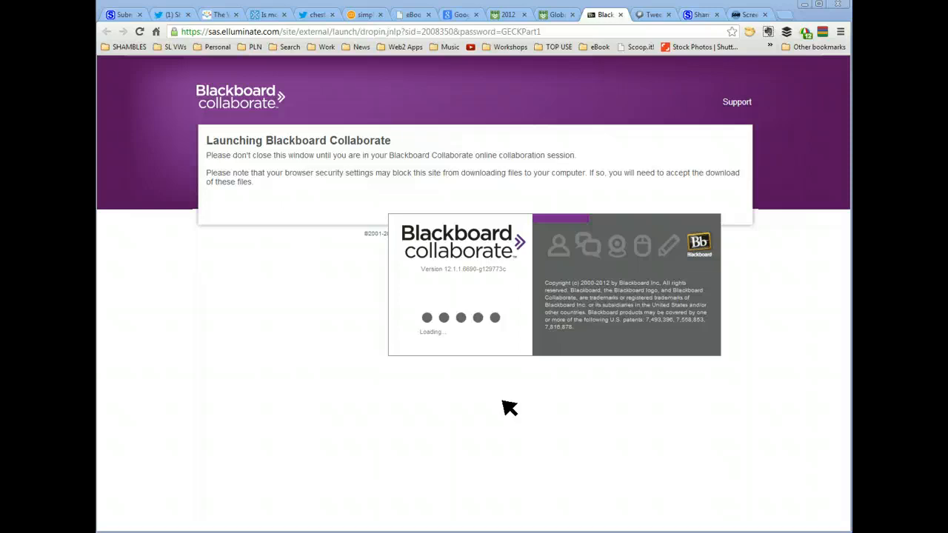
{"action": "mouse_move", "coordinate": [456, 287]}
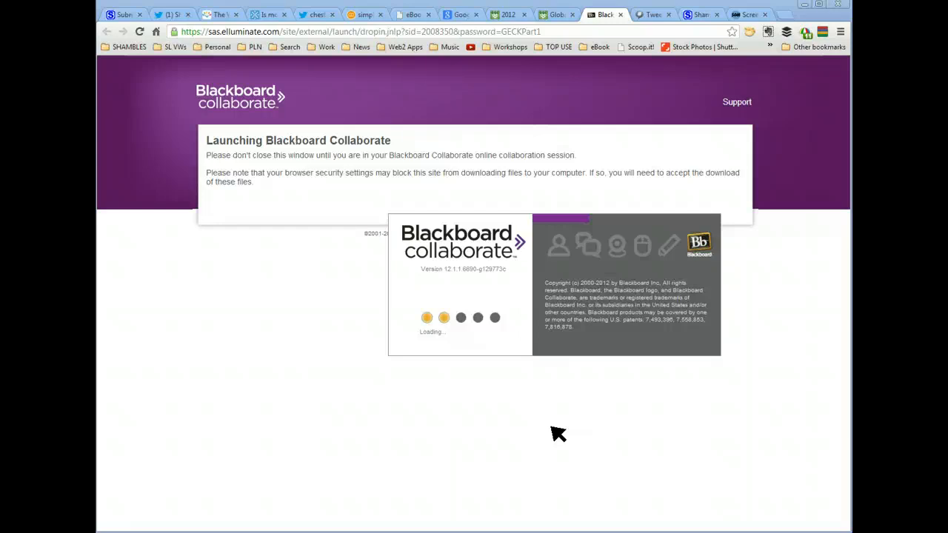
{"action": "mouse_move", "coordinate": [482, 436]}
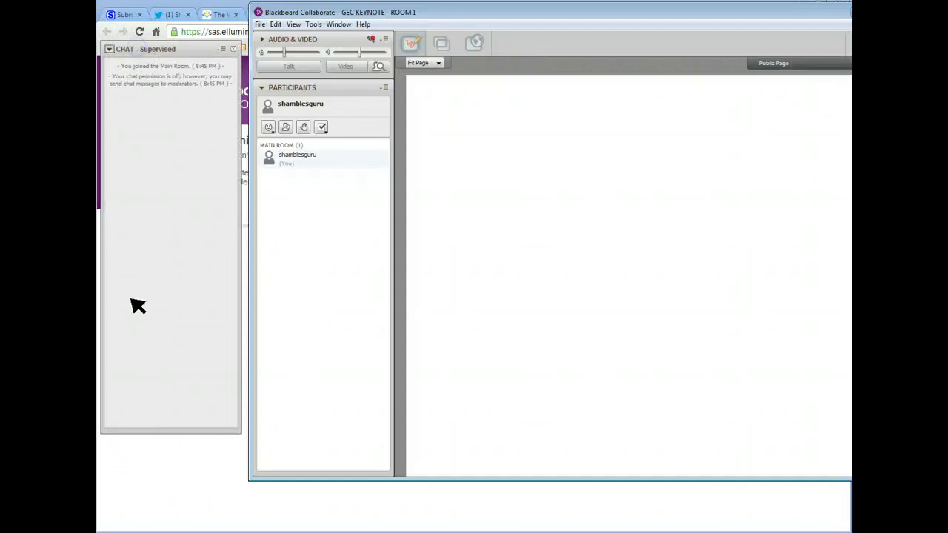
{"action": "mouse_move", "coordinate": [347, 391]}
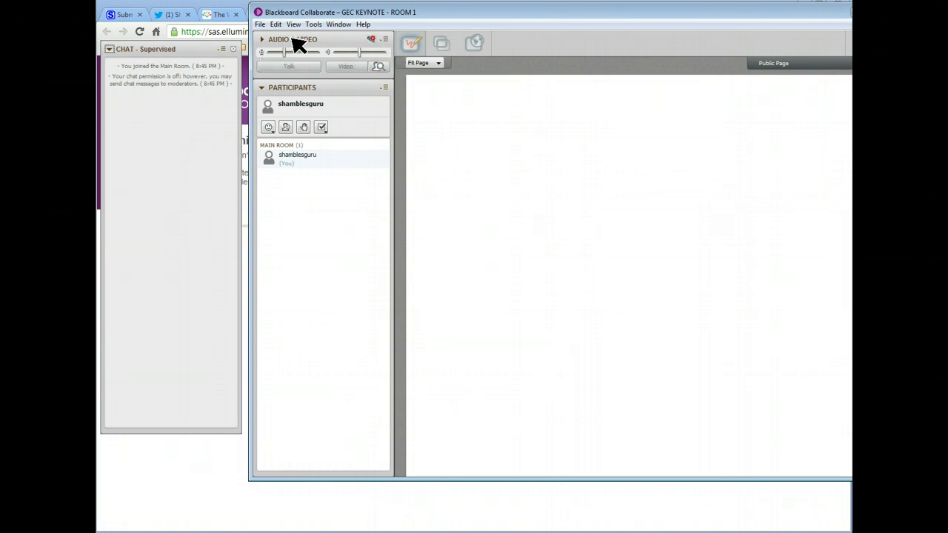
Review the Tools > Audio options, then exit GEC KEYNOTE - ROOM 1 via File > Exit and confirm OK
{"action": "left_click", "coordinate": [314, 24]}
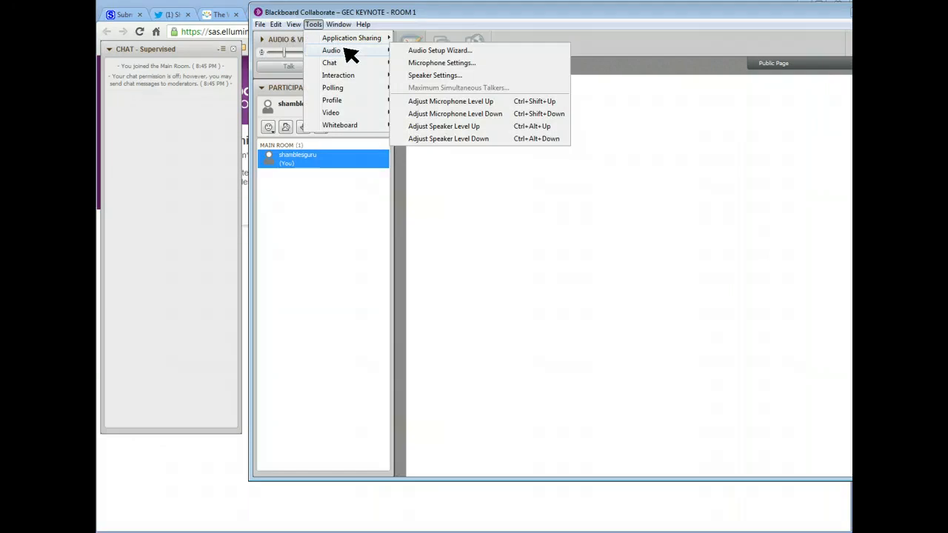
{"action": "mouse_move", "coordinate": [444, 56]}
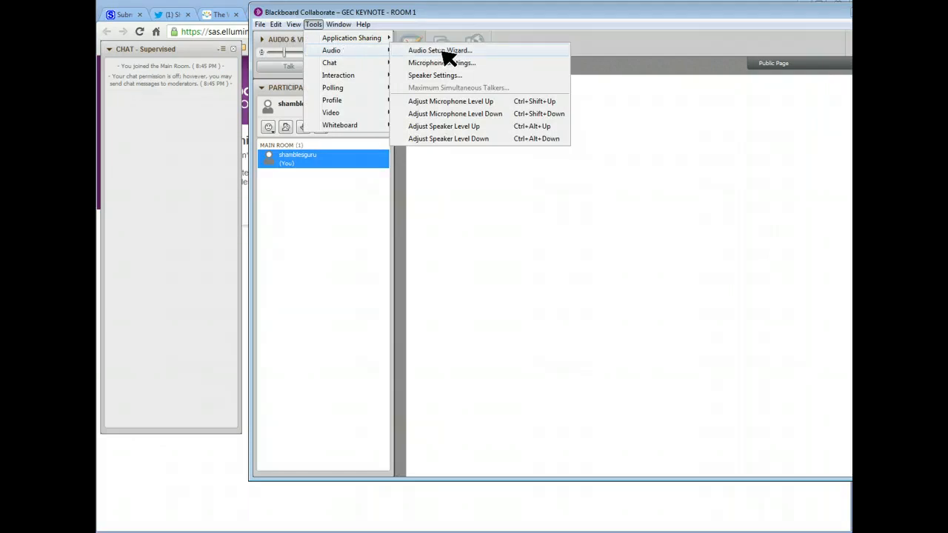
{"action": "mouse_move", "coordinate": [530, 21]}
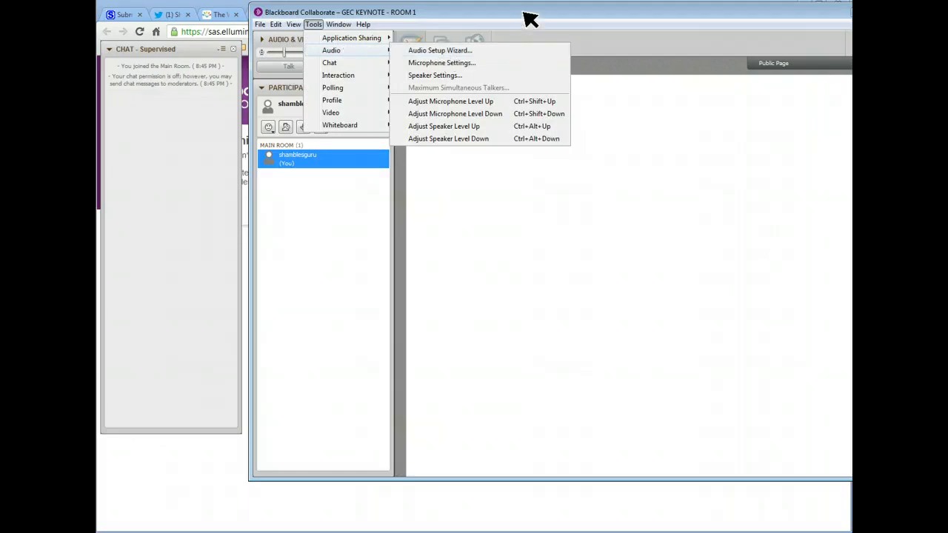
{"action": "mouse_move", "coordinate": [185, 488]}
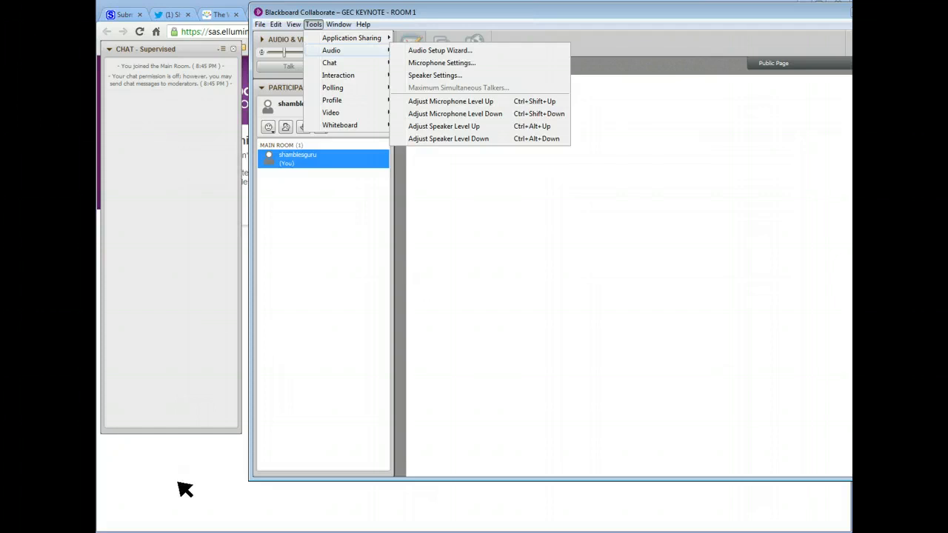
{"action": "mouse_move", "coordinate": [717, 18]}
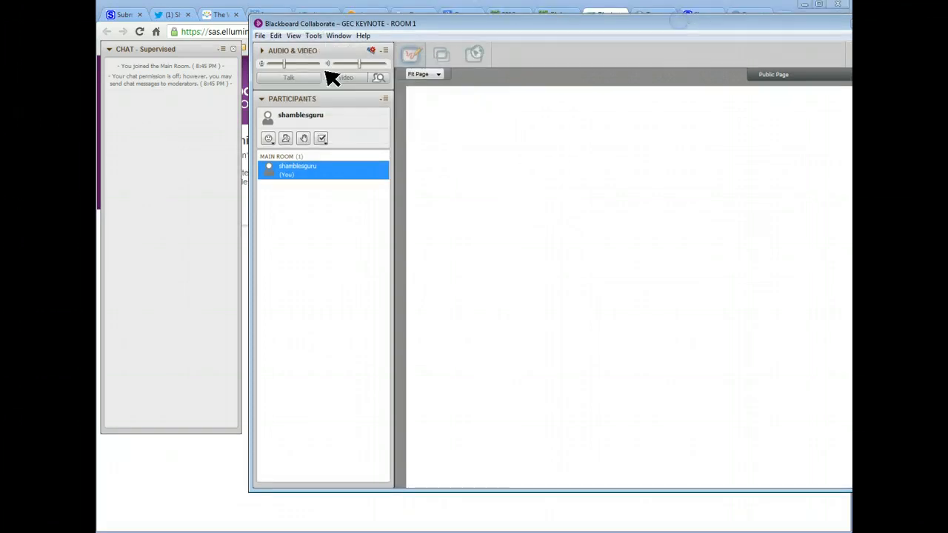
{"action": "left_click", "coordinate": [260, 36]}
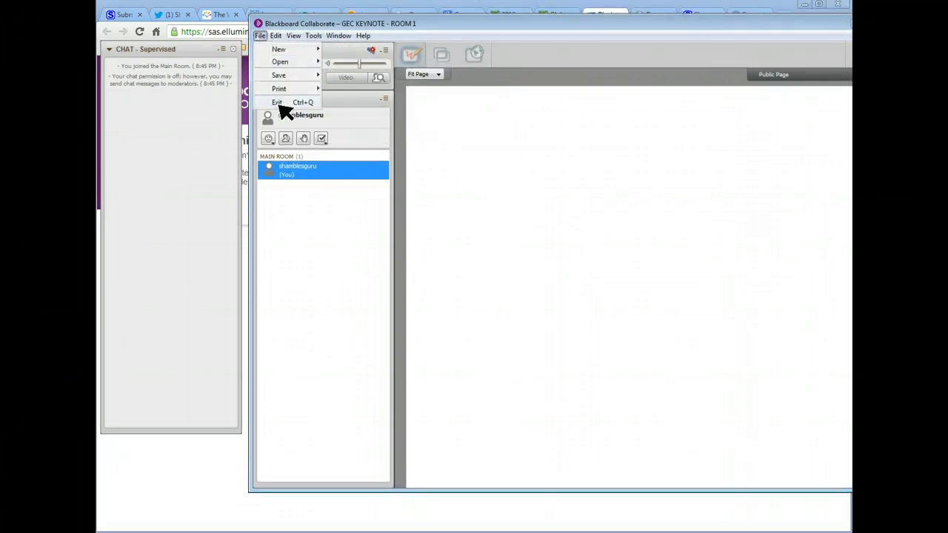
{"action": "left_click", "coordinate": [276, 102]}
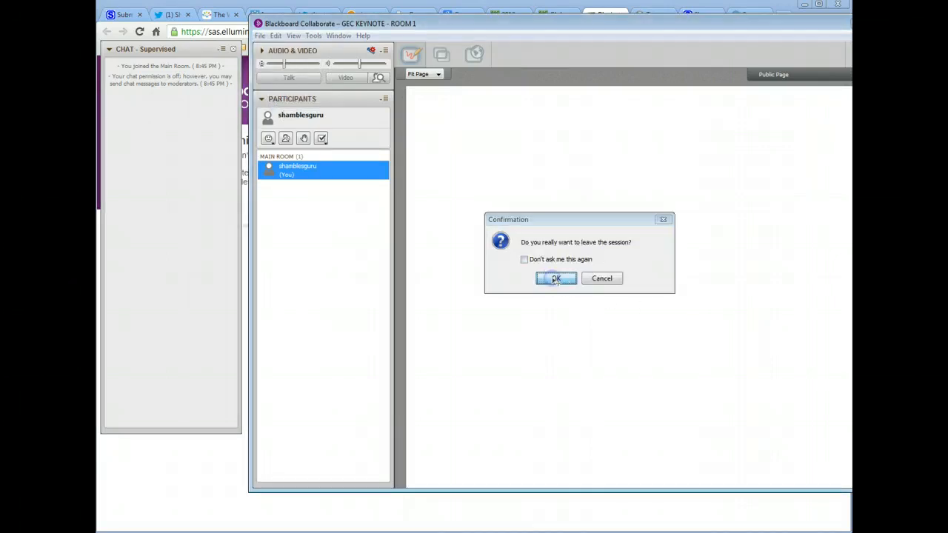
{"action": "left_click", "coordinate": [557, 278]}
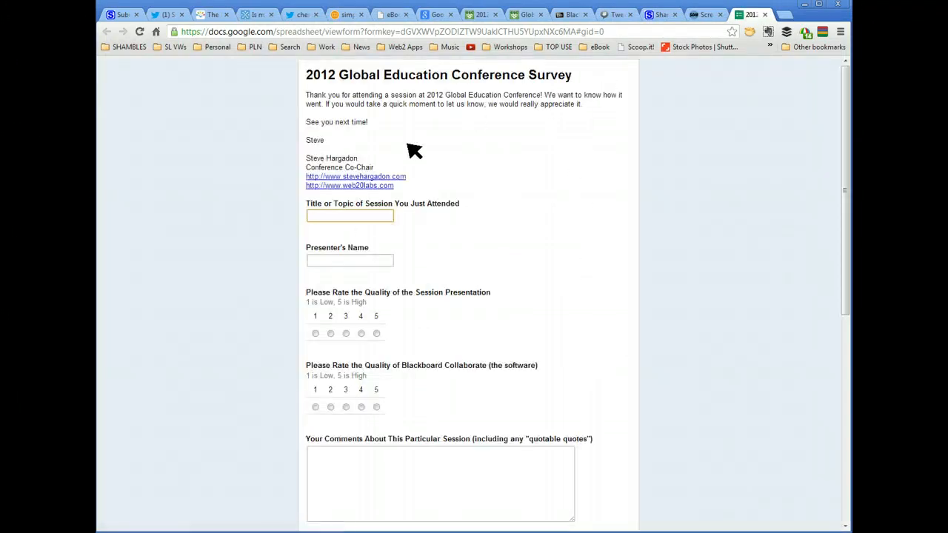
{"action": "mouse_move", "coordinate": [635, 46]}
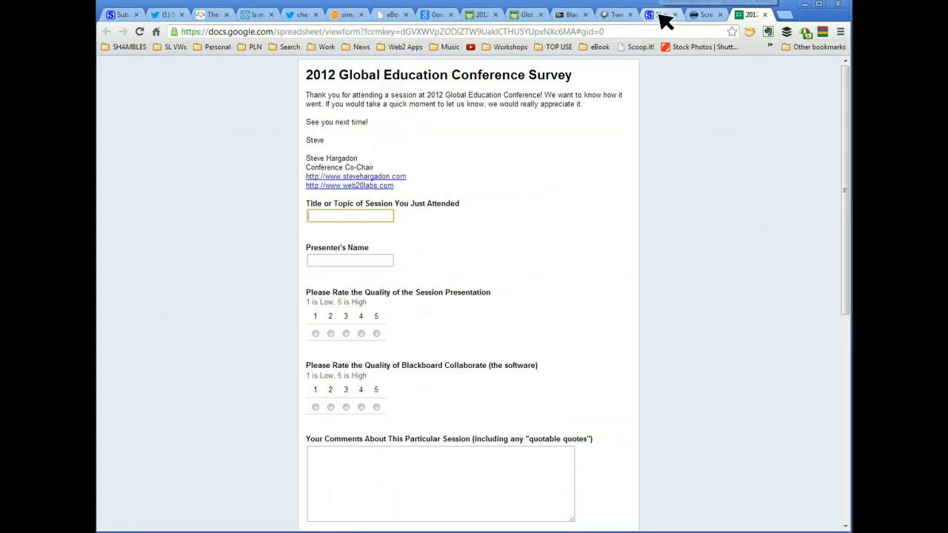
Leave the 2012 conference survey form and switch to the TweetChat #globaled12 stream tab
{"action": "left_click", "coordinate": [476, 15]}
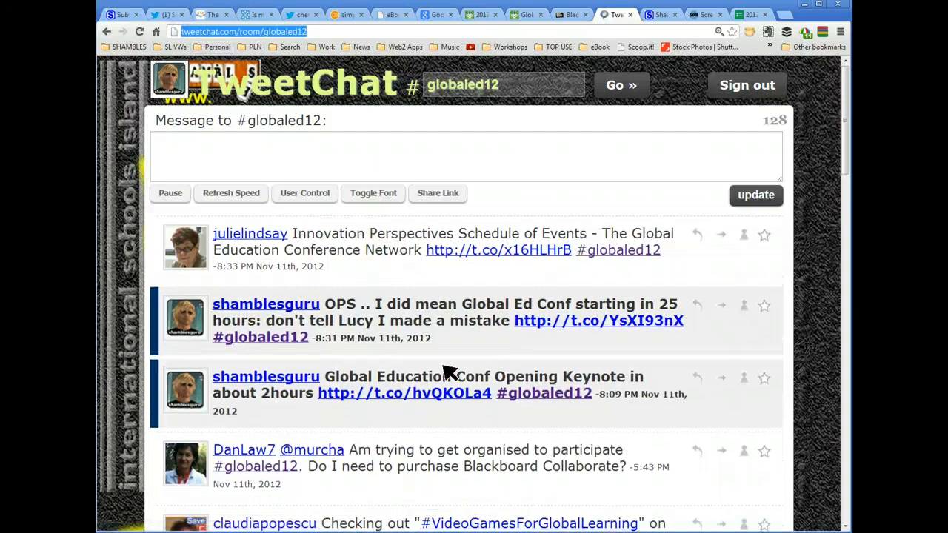
{"action": "mouse_move", "coordinate": [507, 277]}
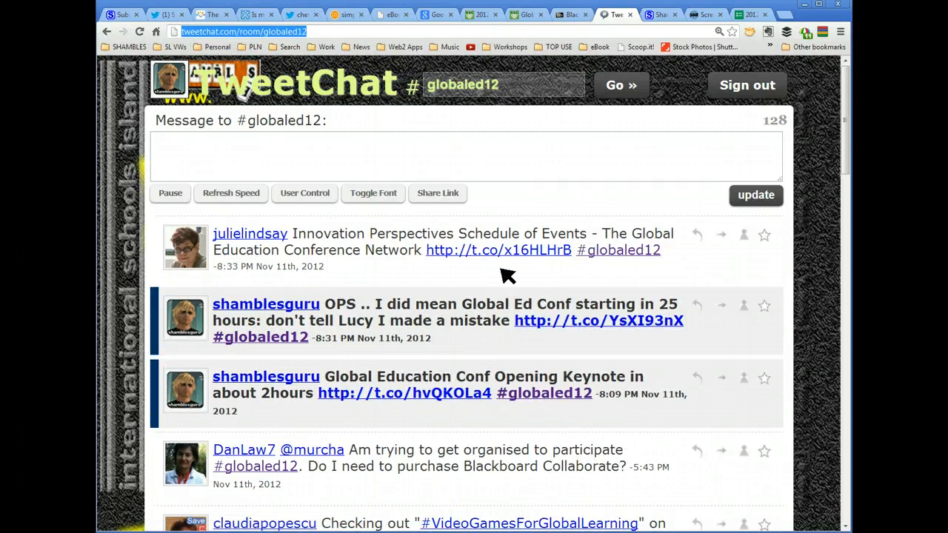